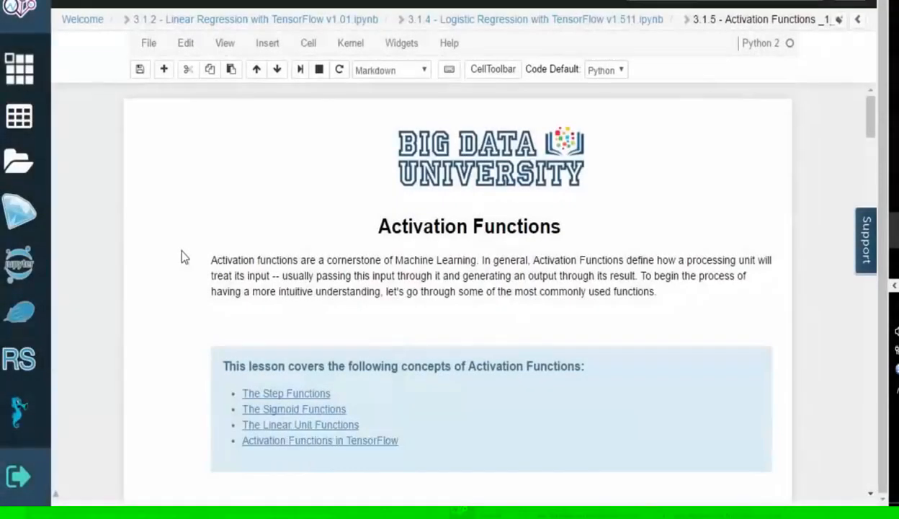
scroll("down", 3)
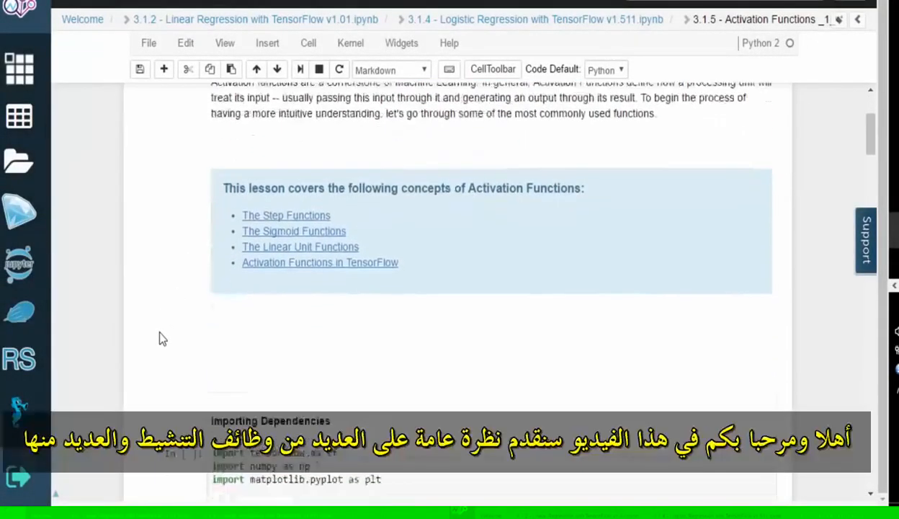
scroll("down", 3)
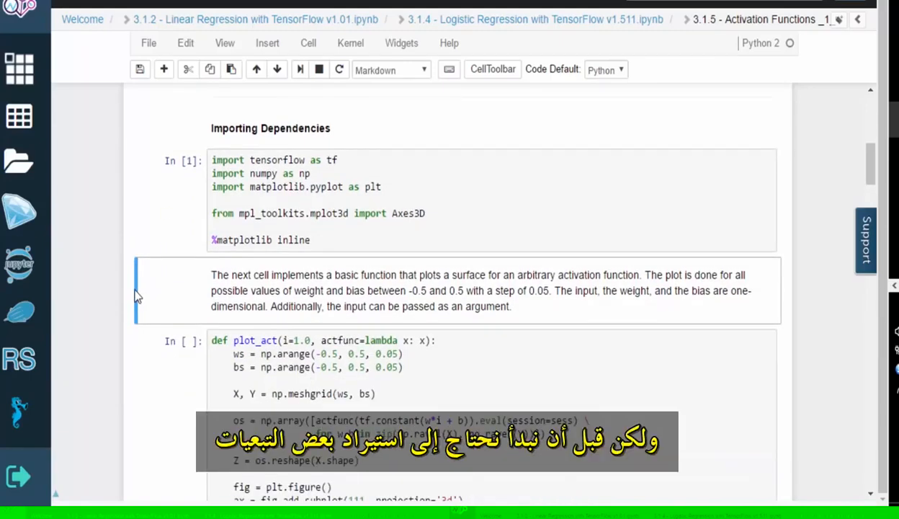
scroll("down", 3)
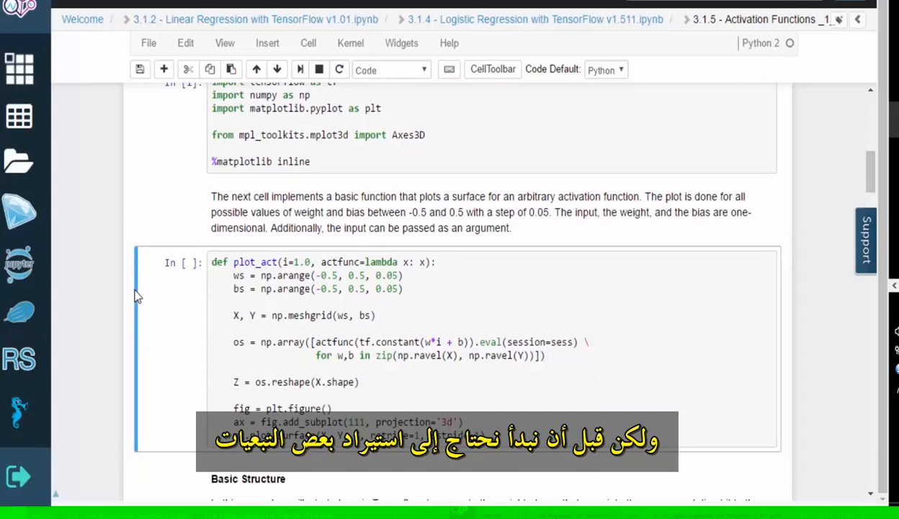
scroll("down", 3)
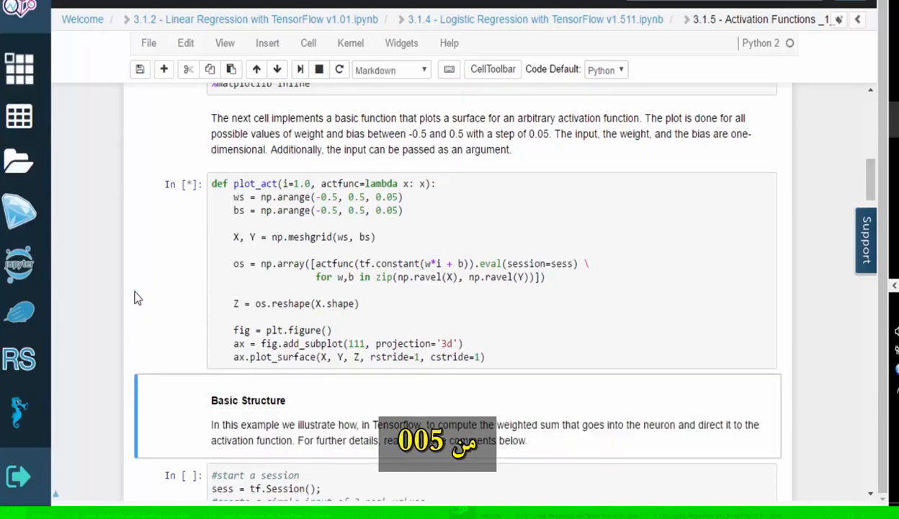
scroll("down", 3)
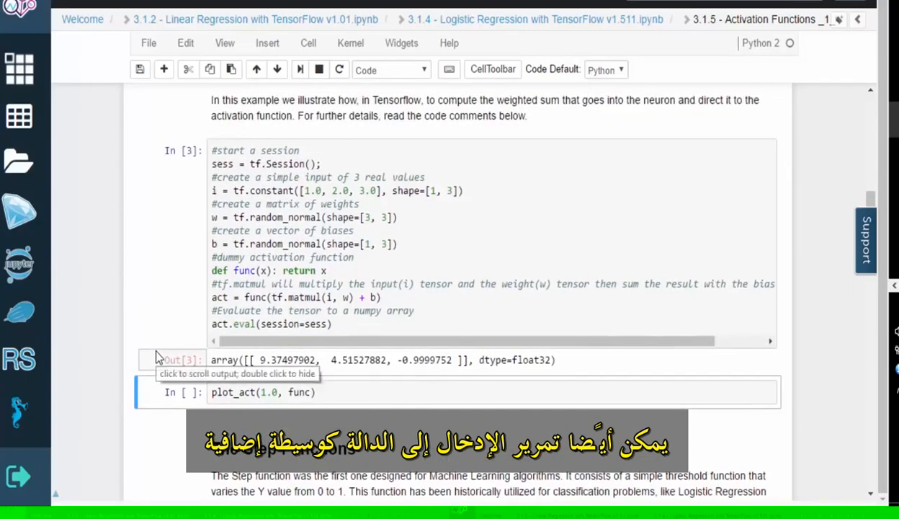
scroll("down", 3)
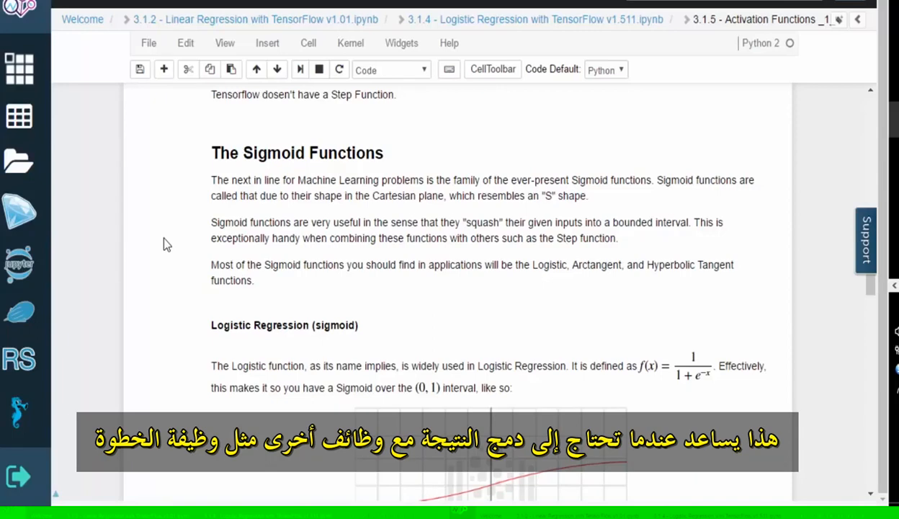
scroll("down", 3)
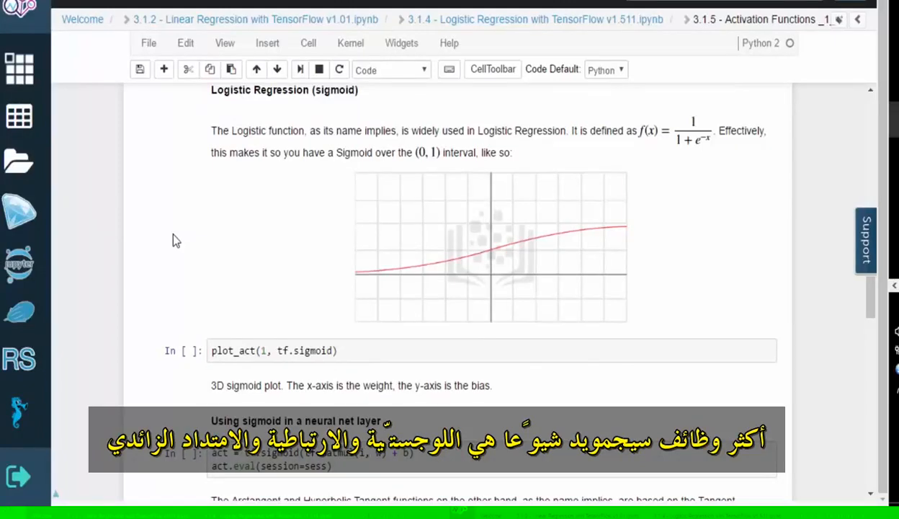
mouse_move(221, 229)
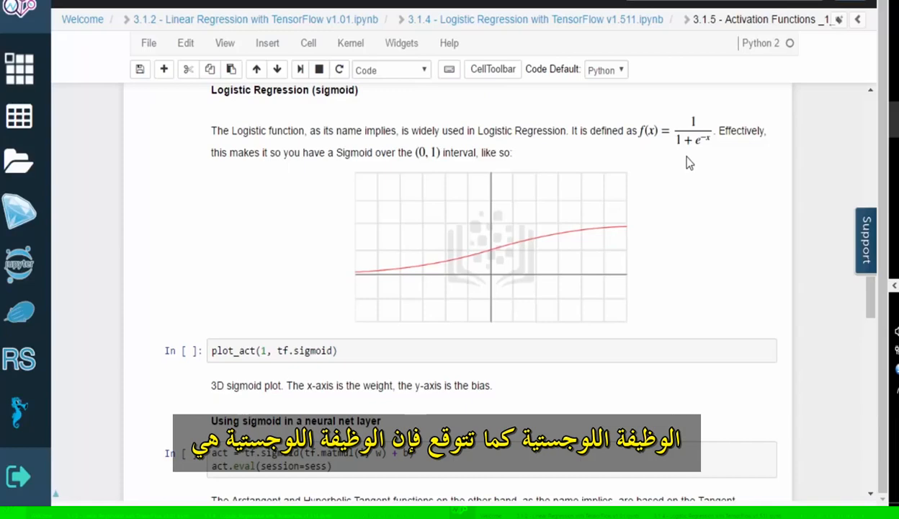
scroll("down", 3)
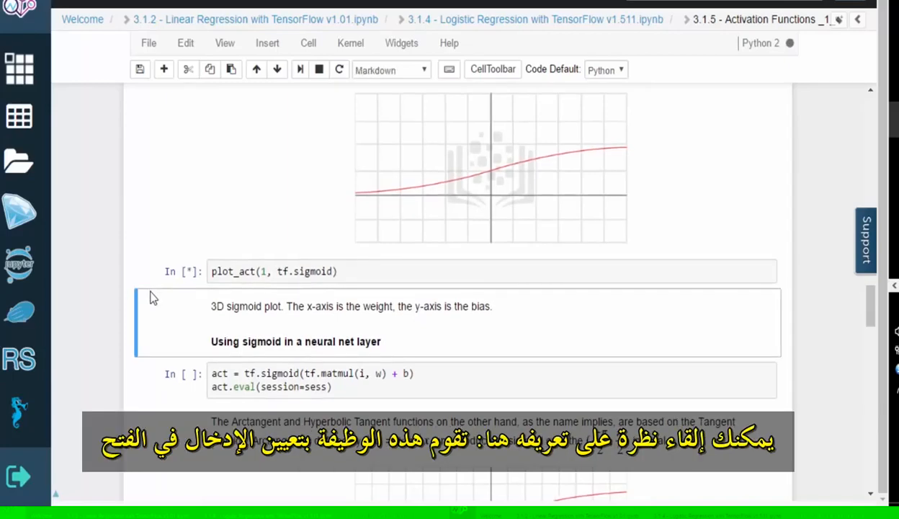
scroll("down", 3)
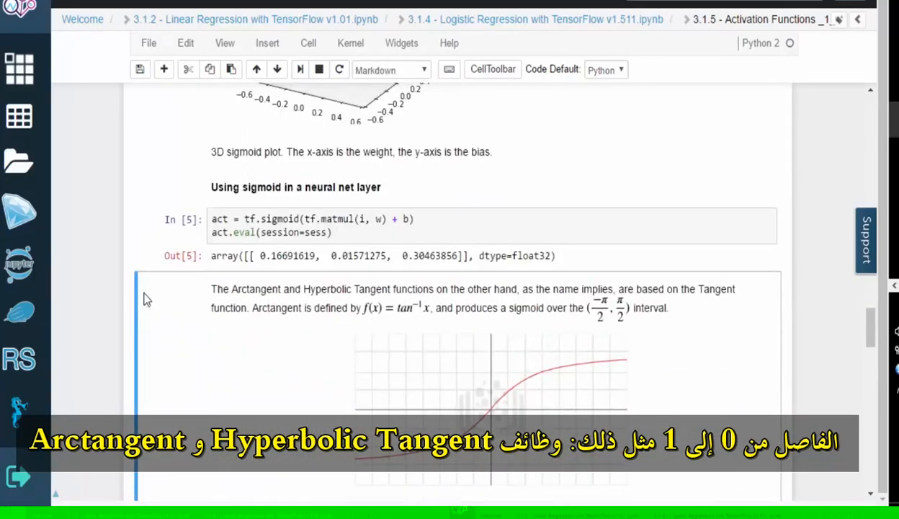
mouse_move(150, 291)
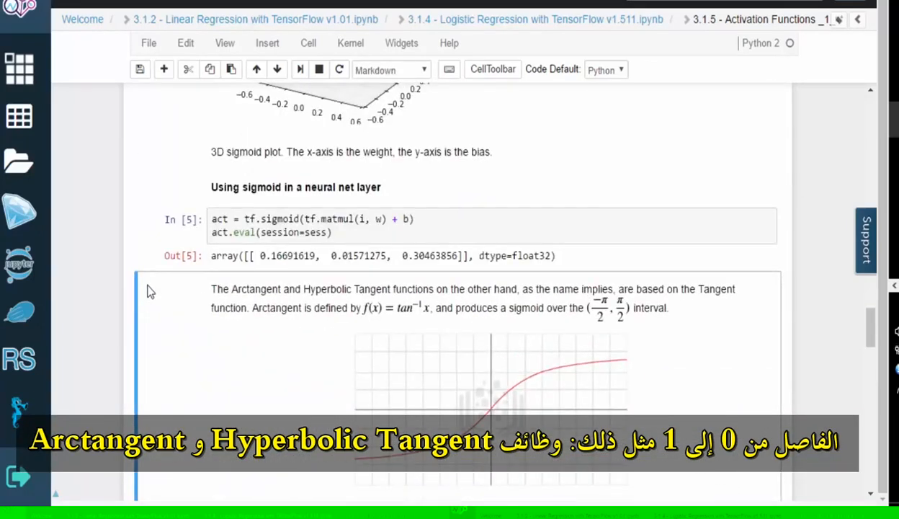
scroll("down", 3)
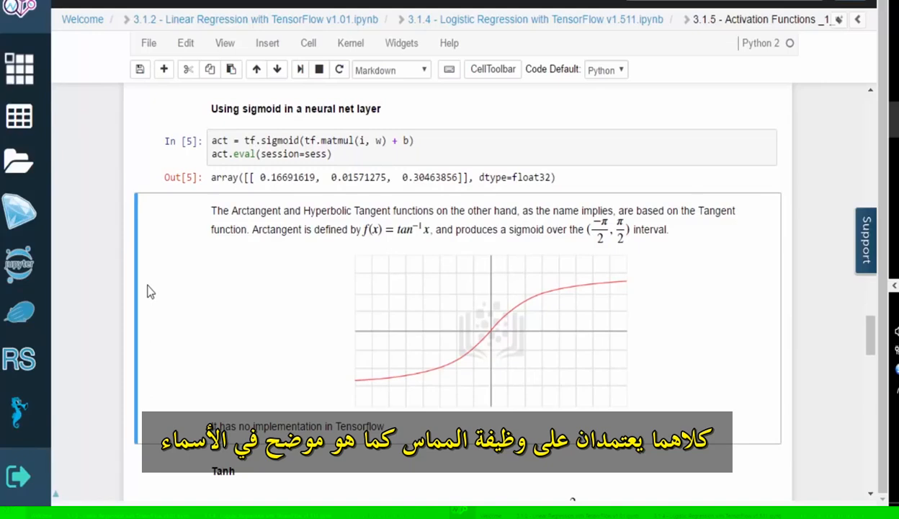
scroll("down", 3)
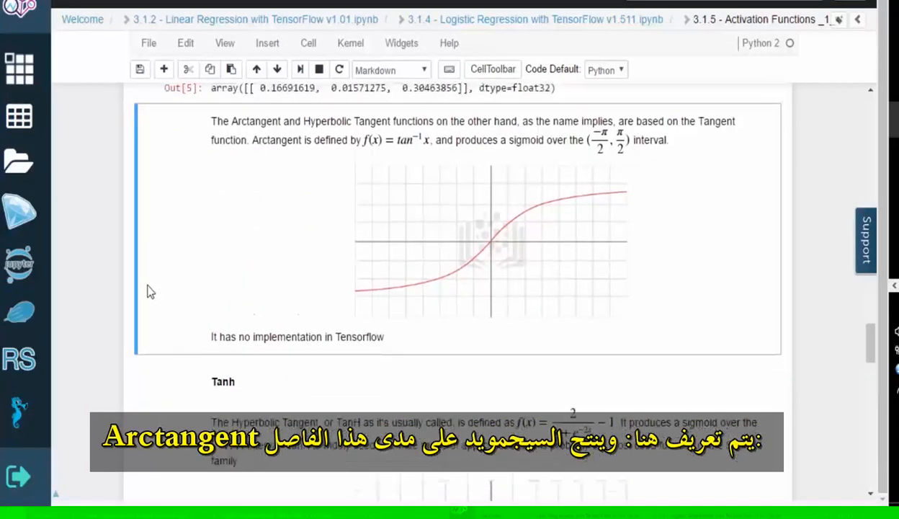
scroll("down", 3)
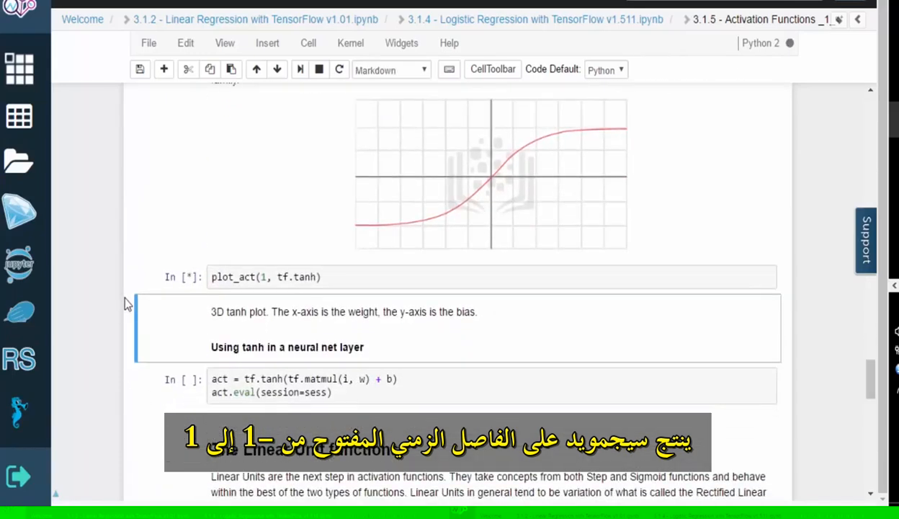
scroll("down", 3)
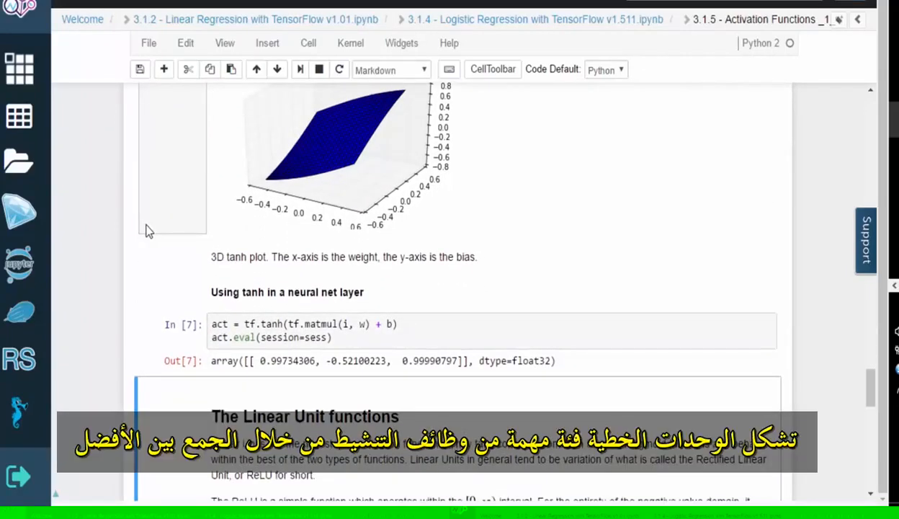
scroll("down", 3)
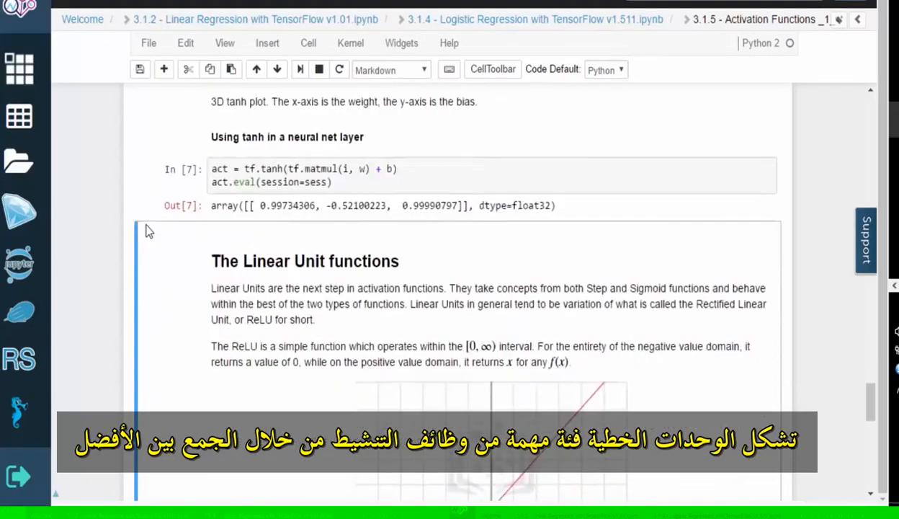
scroll("down", 3)
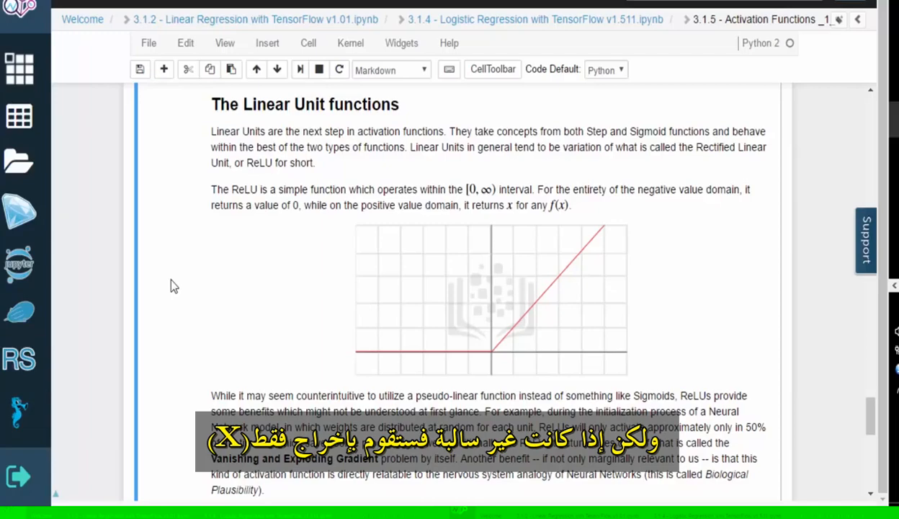
scroll("down", 3)
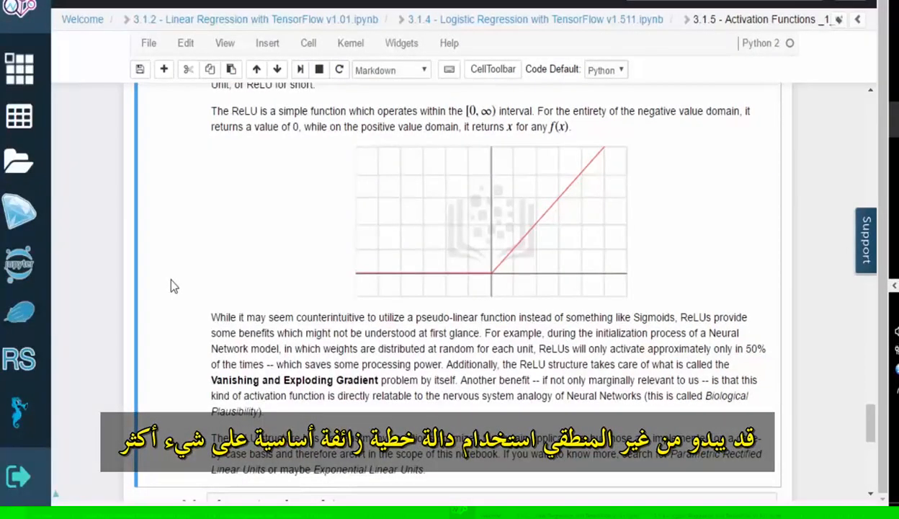
scroll("down", 3)
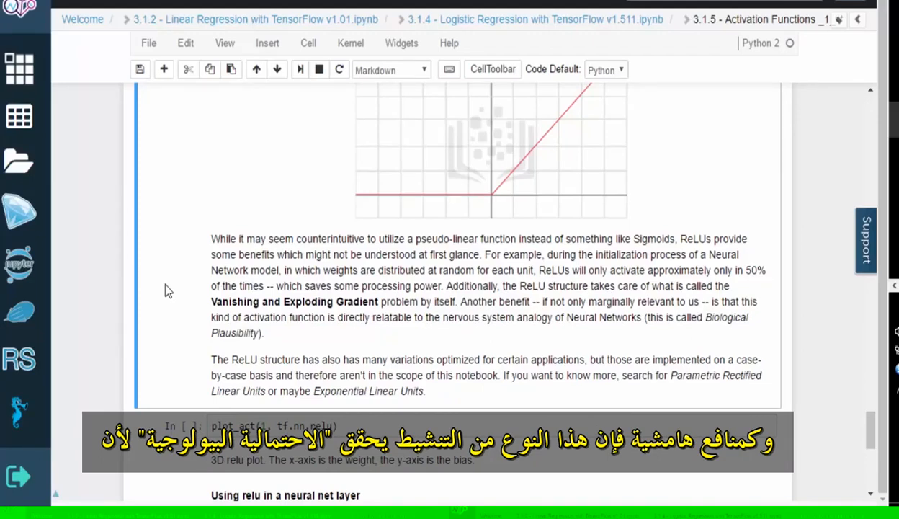
scroll("down", 3)
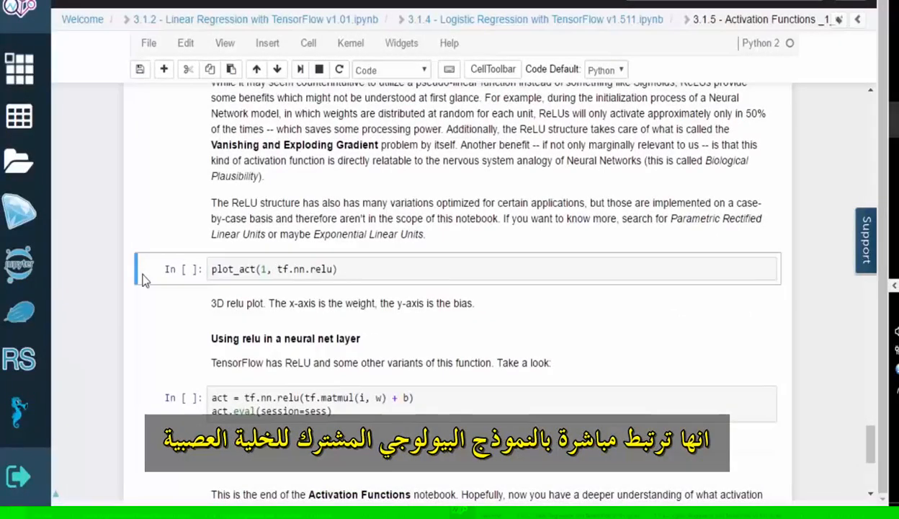
mouse_move(179, 309)
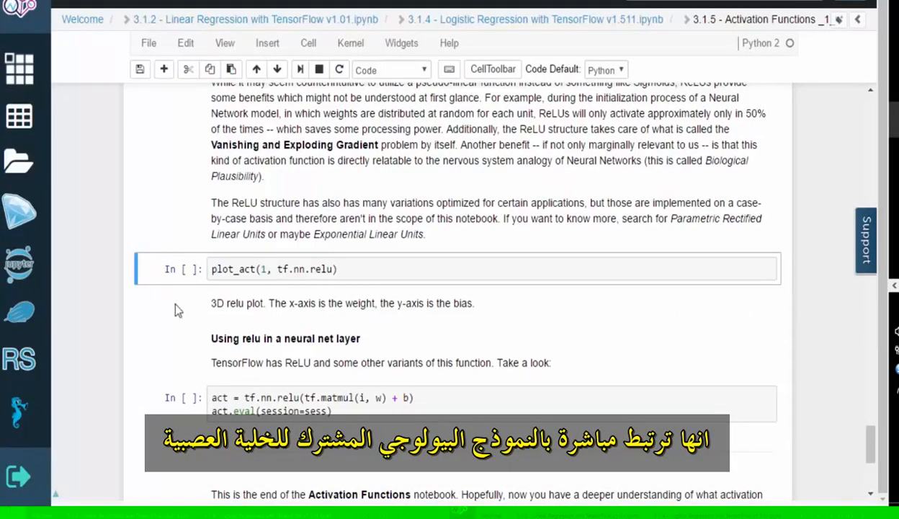
scroll("down", 3)
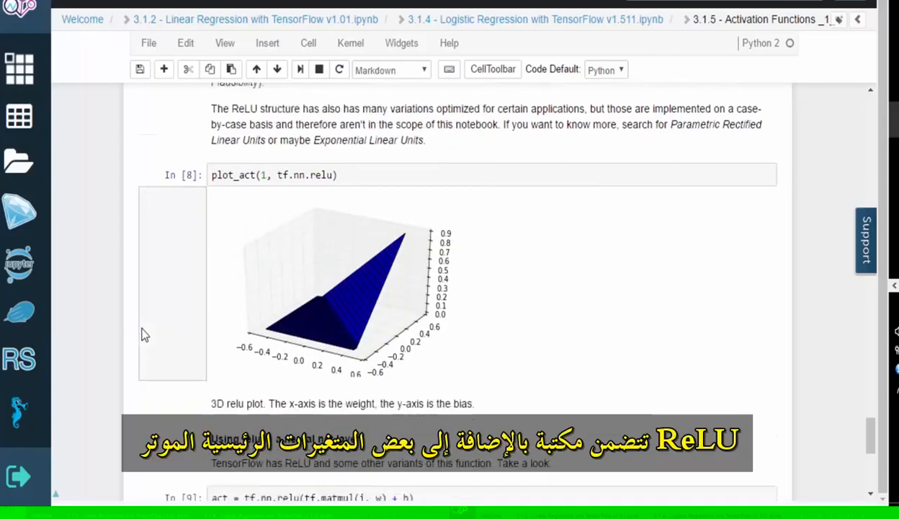
scroll("down", 3)
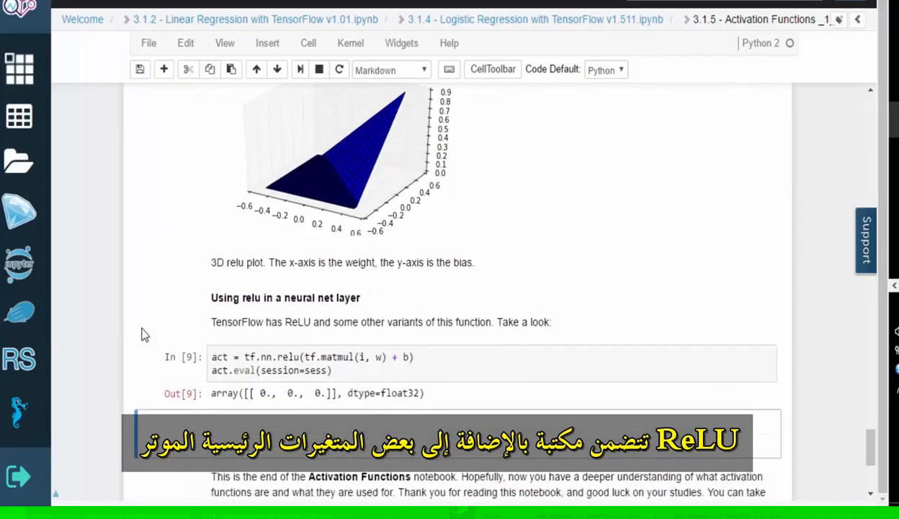